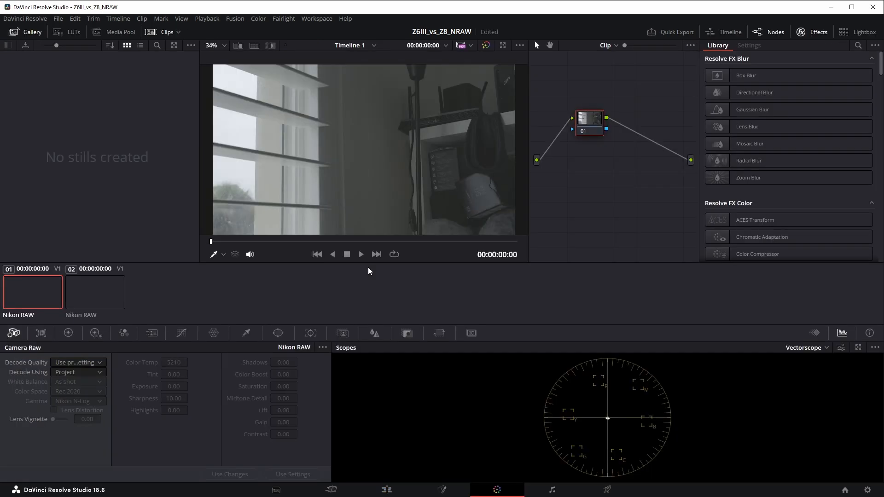
Step: Set the Nikon clip's Camera Raw decode to Clip and search the Effects library for 'color'
{"action": "left_click", "coordinate": [78, 372]}
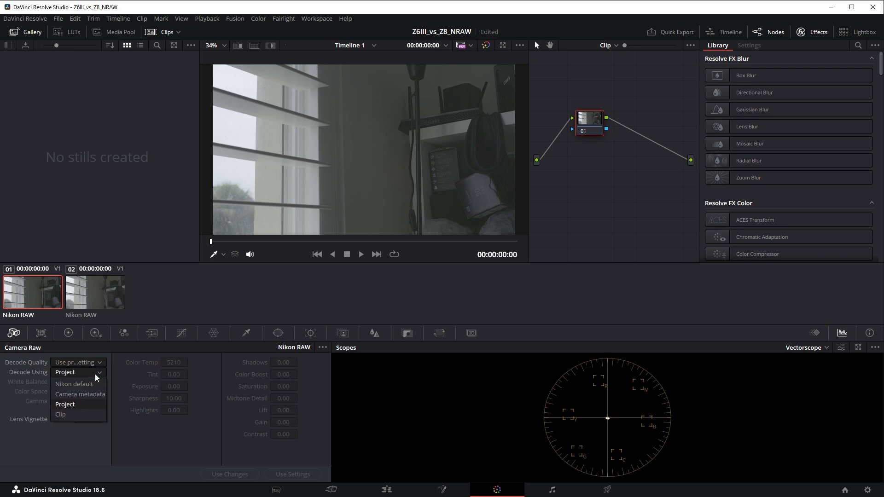
{"action": "left_click", "coordinate": [65, 414]}
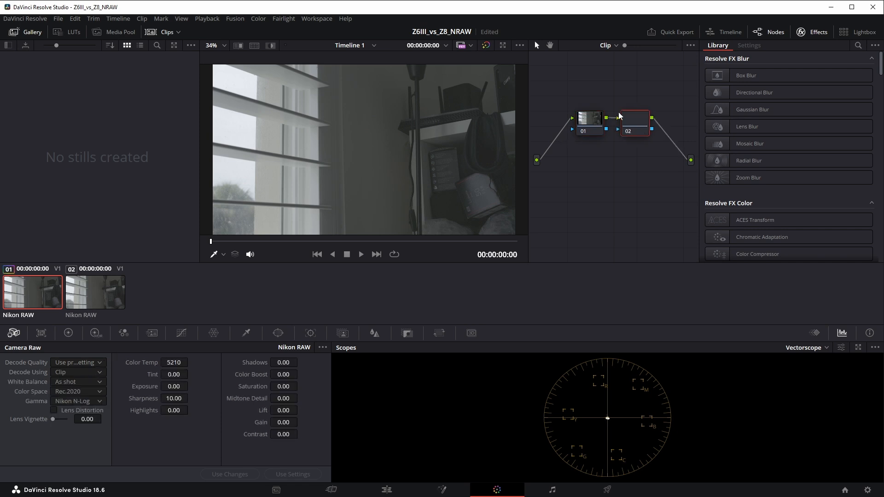
{"action": "left_click", "coordinate": [856, 45]}
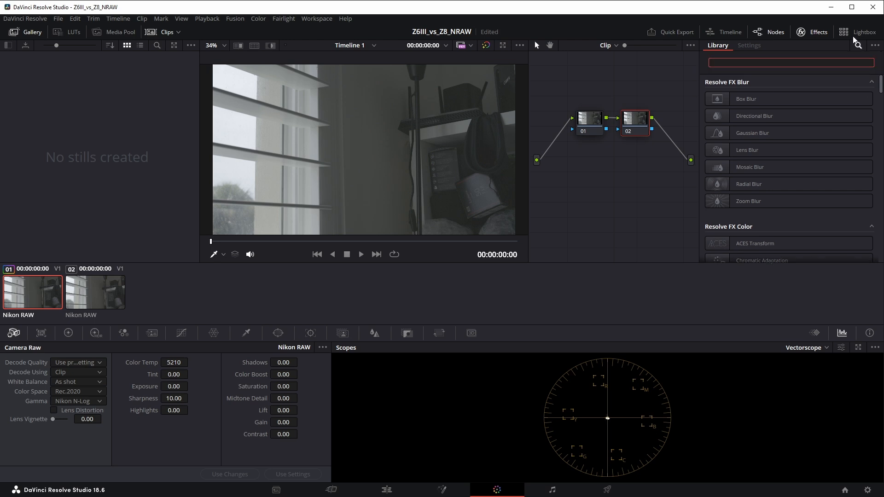
{"action": "type", "text": "color"}
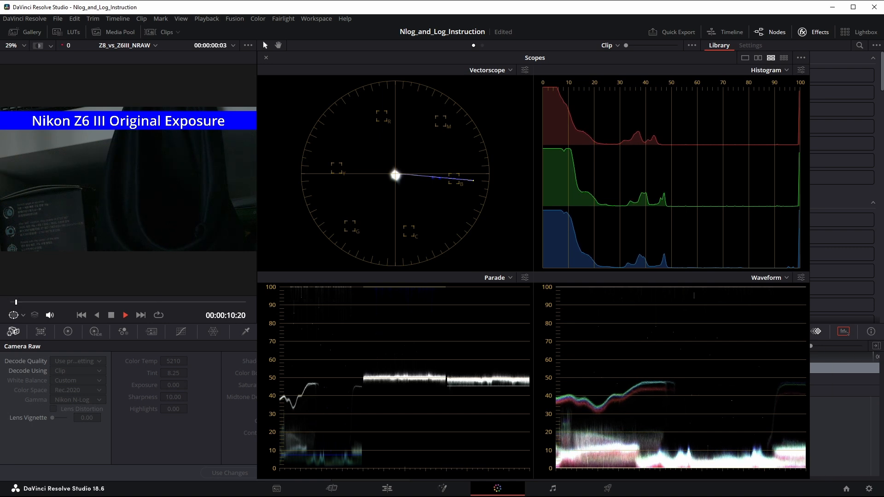
Step: Play the comparison timeline from the Z6 III original-exposure shot while watching the scopes
{"action": "left_click", "coordinate": [125, 314]}
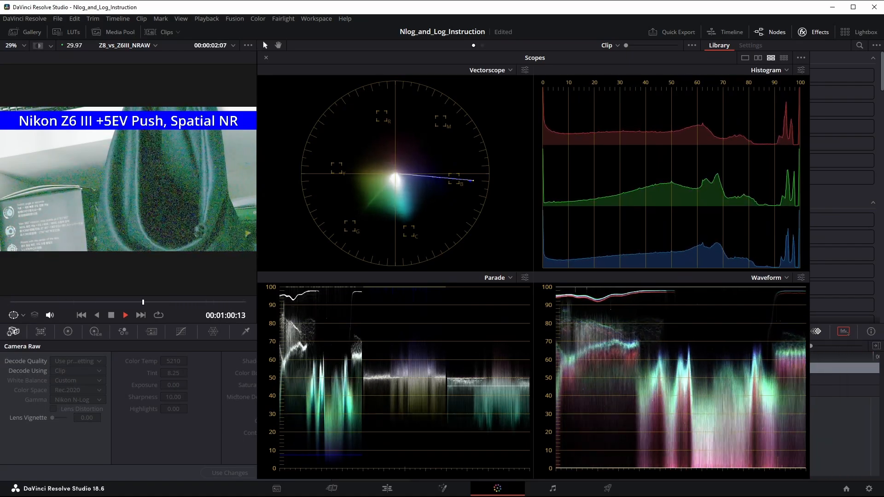
Step: Jump between the Z8 +5EV Spatial NR and Z6 III before-deflicker shots to compare their scopes
{"action": "left_click", "coordinate": [125, 315]}
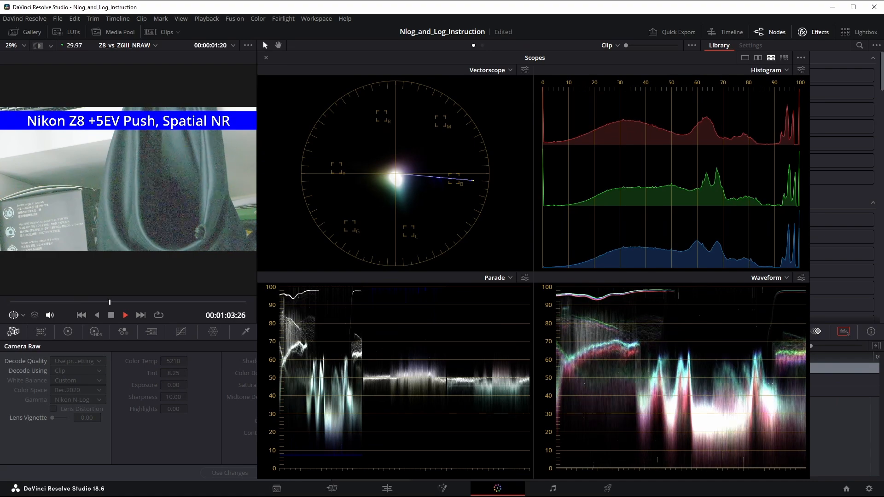
{"action": "left_click", "coordinate": [125, 315]}
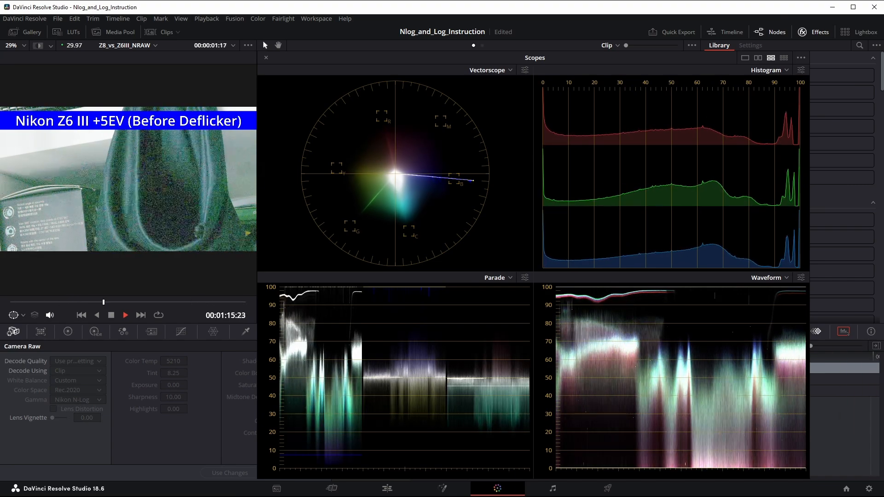
{"action": "left_click", "coordinate": [125, 315]}
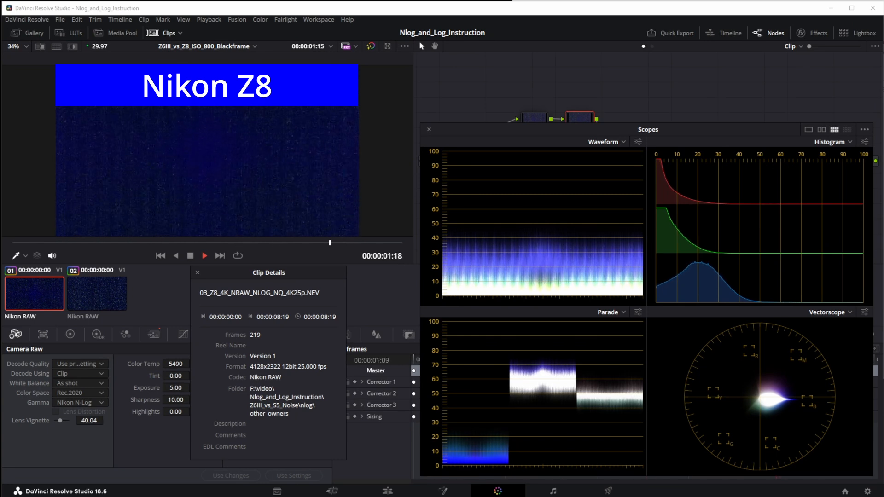
Step: Load the Z6III_vs_Z8_ISO_800_Blackframe timeline and inspect clip 01's details
{"action": "left_click", "coordinate": [97, 292]}
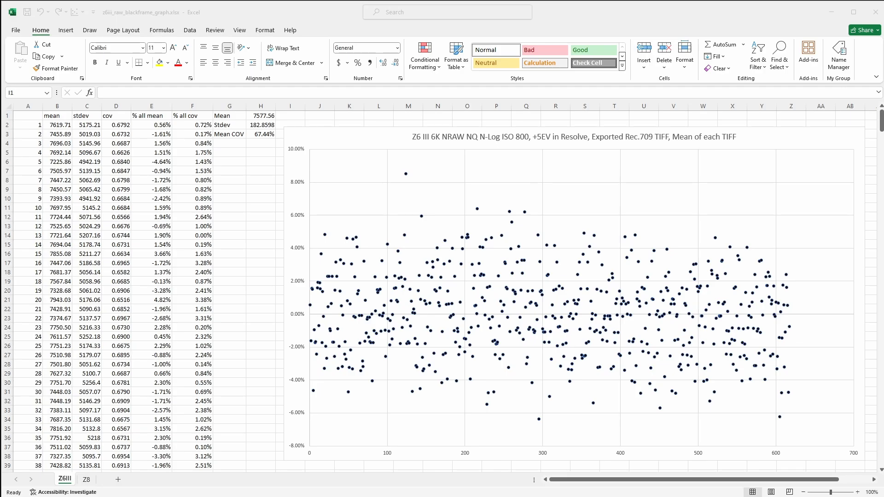
Step: Open the Z8 sheet with its 8K black-frame means, COV and deviation scatter chart
{"action": "left_click", "coordinate": [290, 116]}
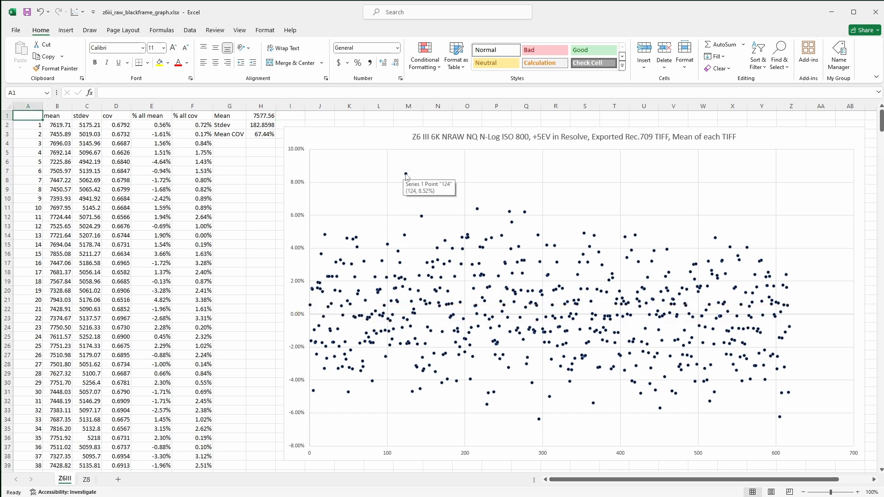
{"action": "mouse_move", "coordinate": [814, 293]}
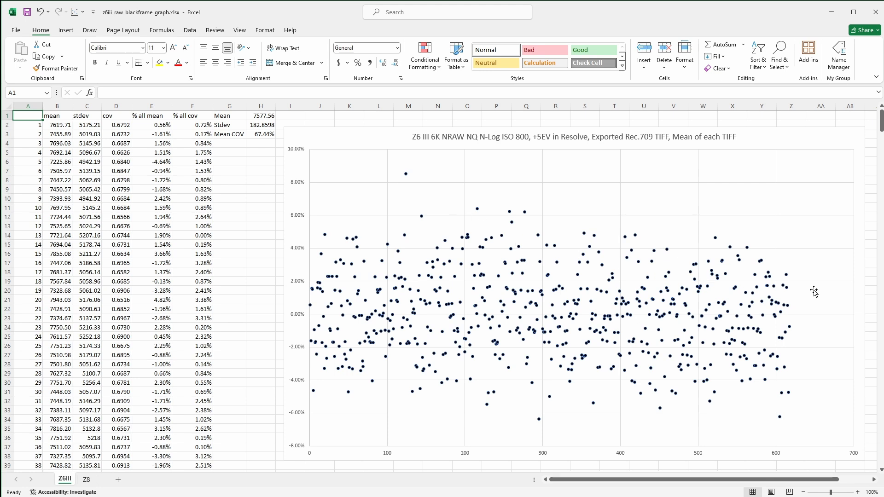
{"action": "mouse_move", "coordinate": [479, 449]}
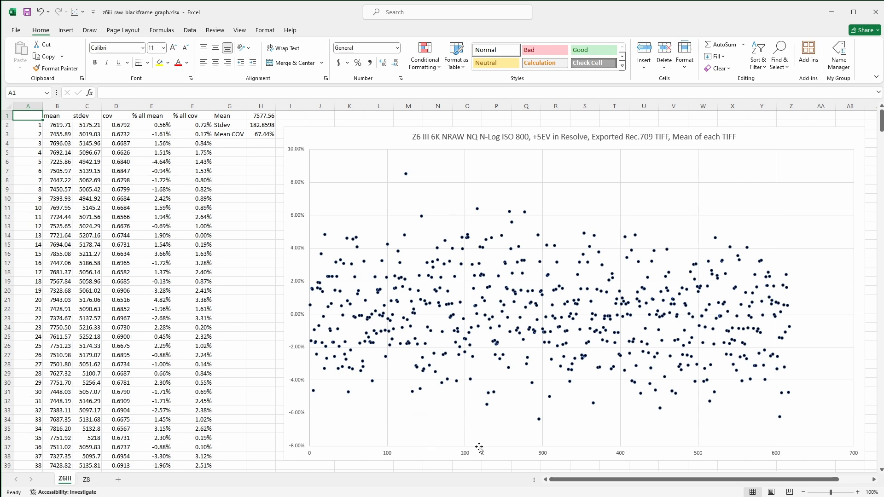
{"action": "mouse_move", "coordinate": [803, 347]}
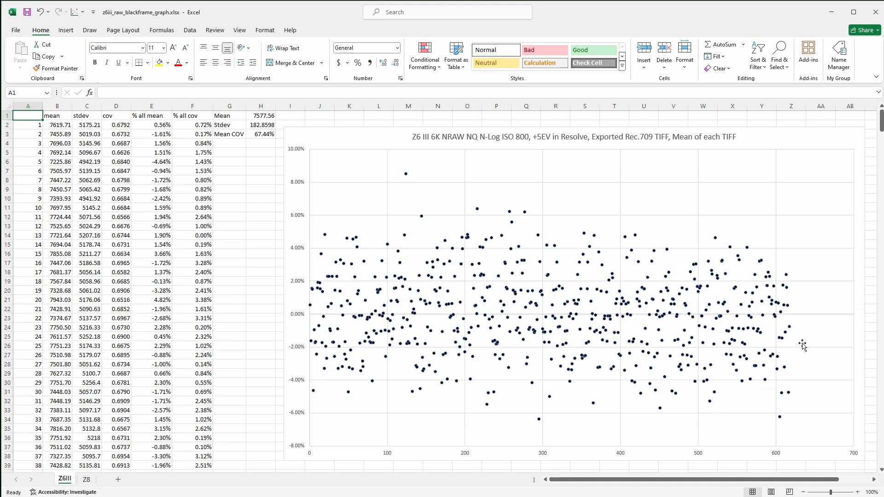
{"action": "mouse_move", "coordinate": [829, 146]}
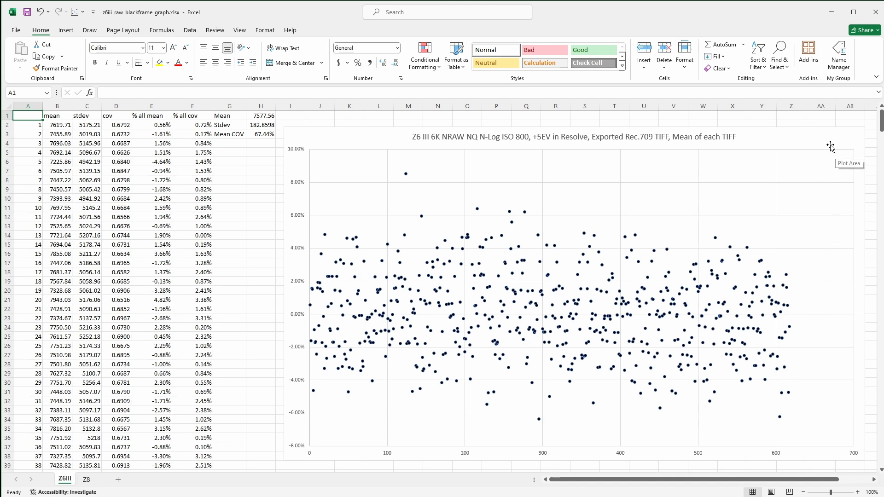
{"action": "mouse_move", "coordinate": [216, 234]}
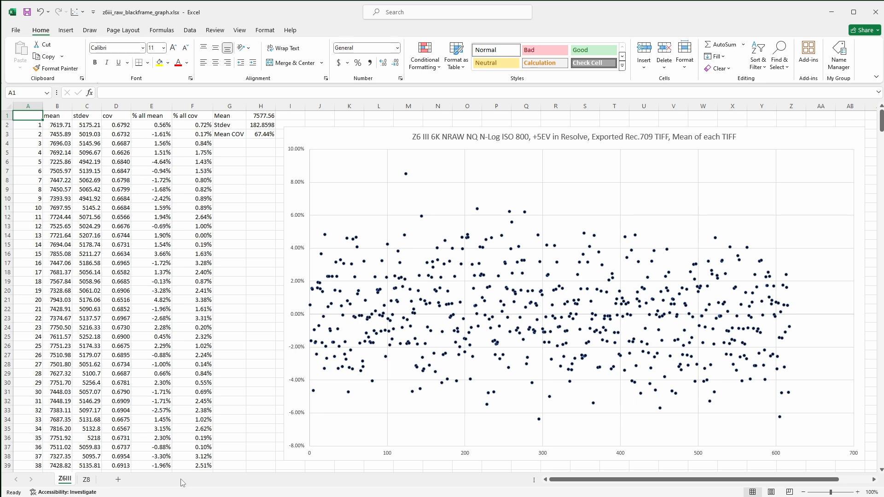
{"action": "left_click", "coordinate": [85, 479]}
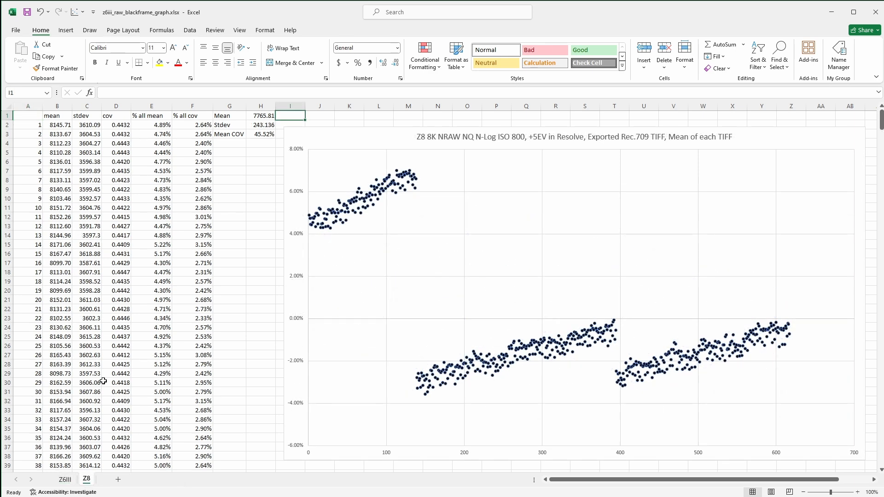
{"action": "mouse_move", "coordinate": [112, 337]}
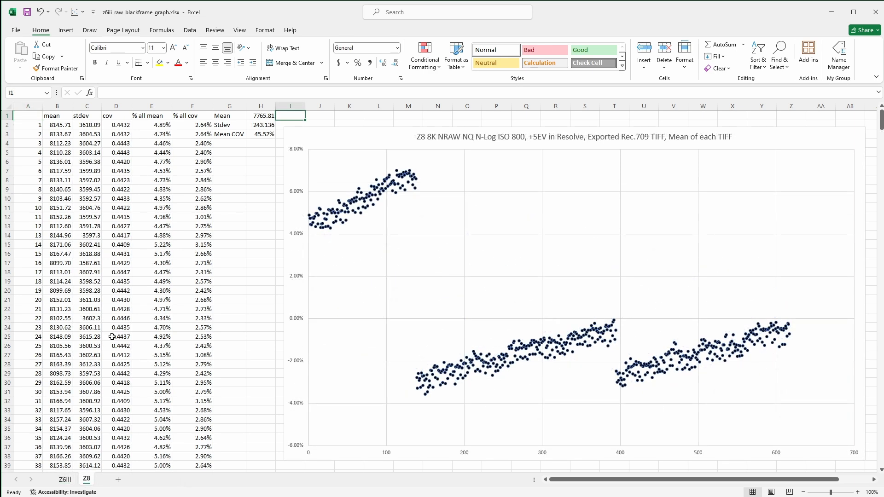
{"action": "mouse_move", "coordinate": [250, 249]}
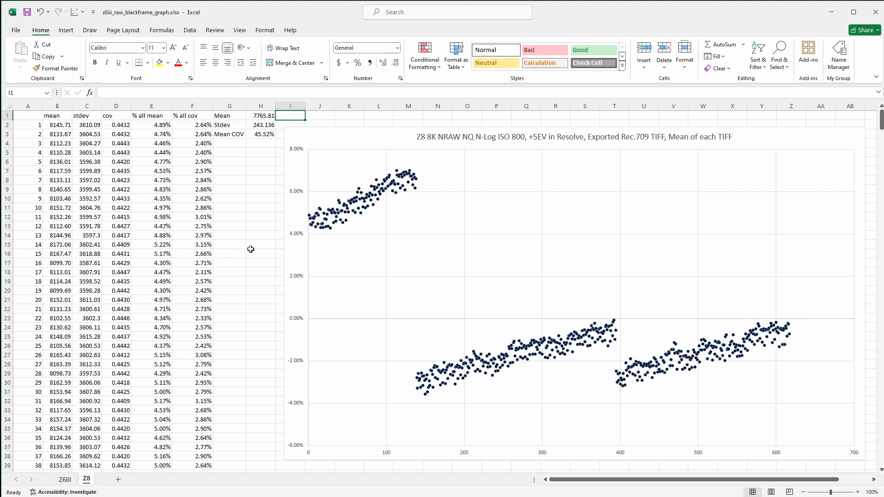
{"action": "mouse_move", "coordinate": [626, 254]}
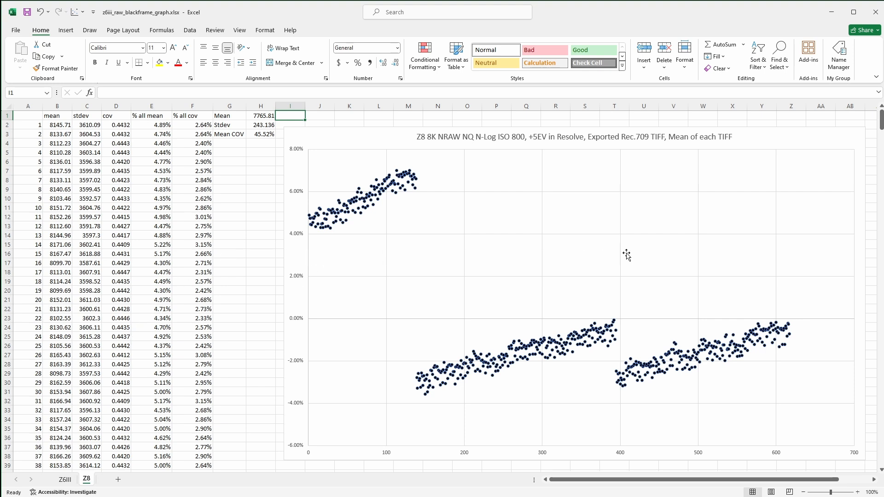
{"action": "mouse_move", "coordinate": [366, 210]}
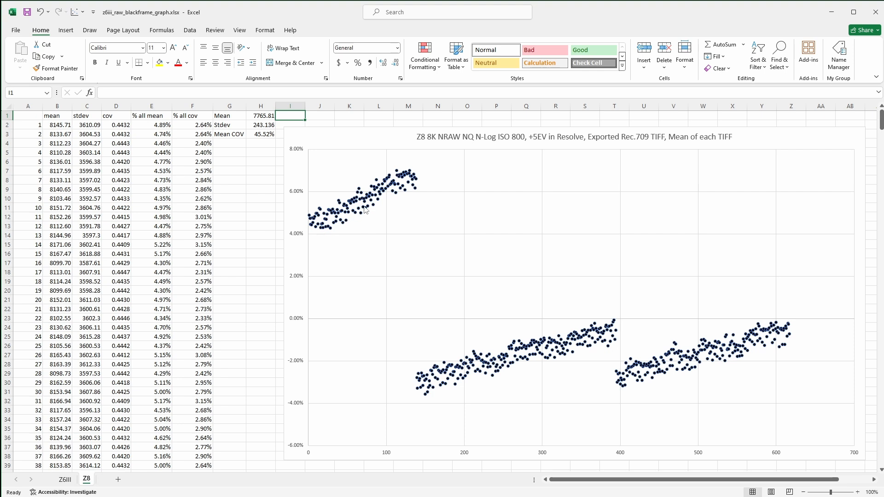
{"action": "mouse_move", "coordinate": [432, 407]}
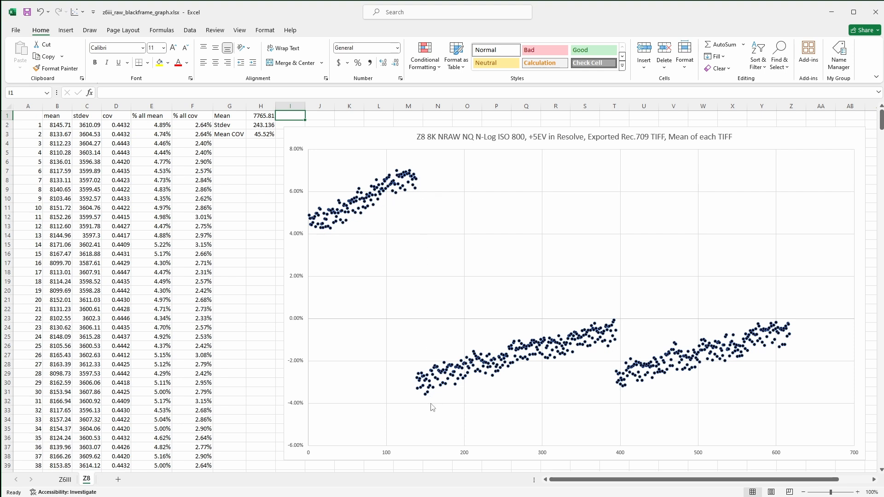
{"action": "mouse_move", "coordinate": [530, 366]}
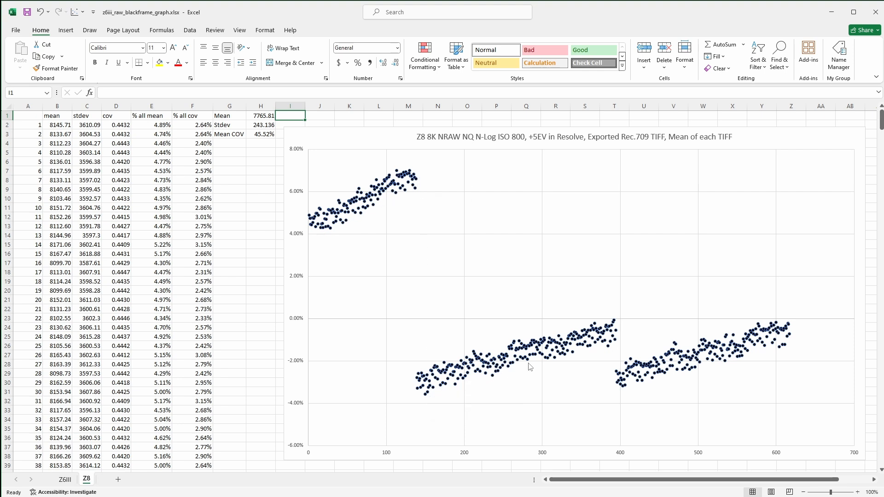